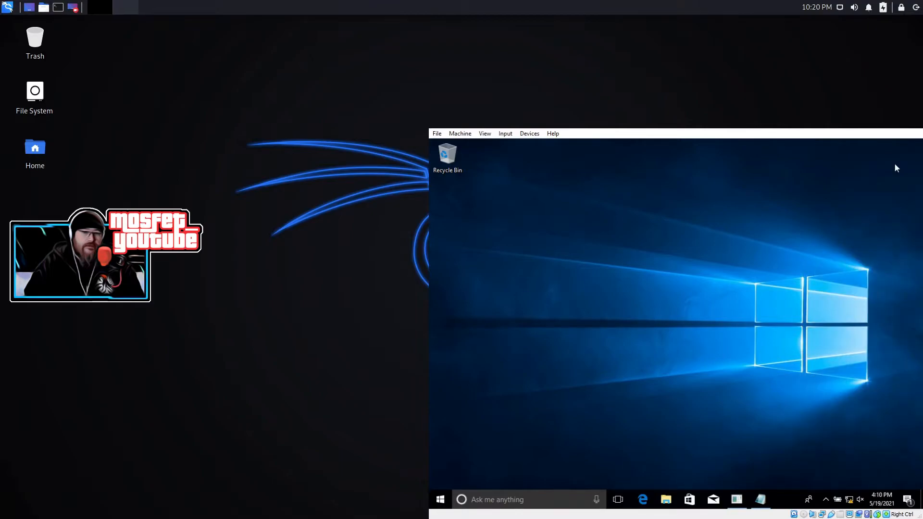
Check in Virus & threat protection settings that Real-time protection is On, then close Defender
left_click(440, 512)
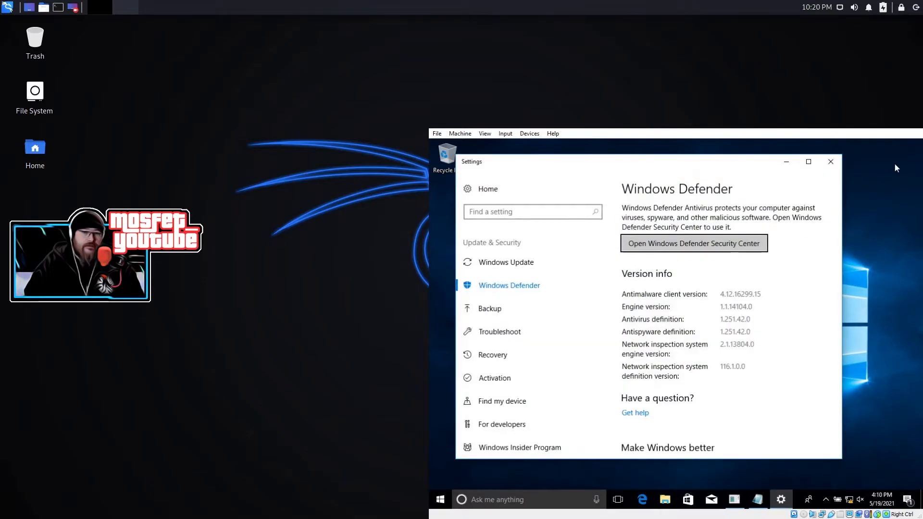
left_click(695, 244)
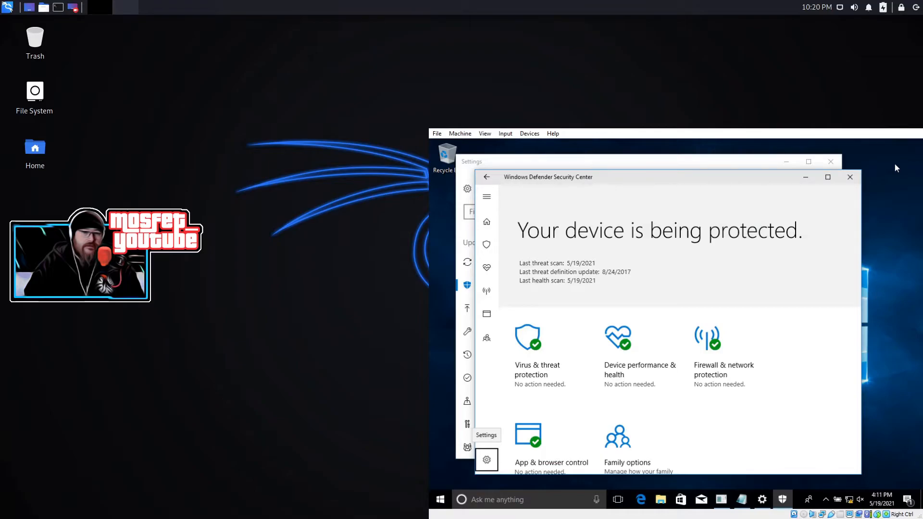
left_click(485, 460)
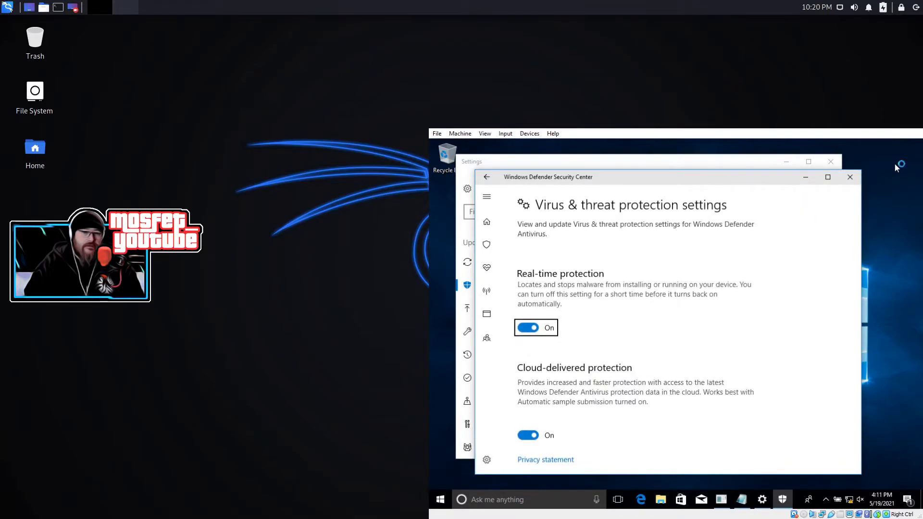
left_click(528, 328)
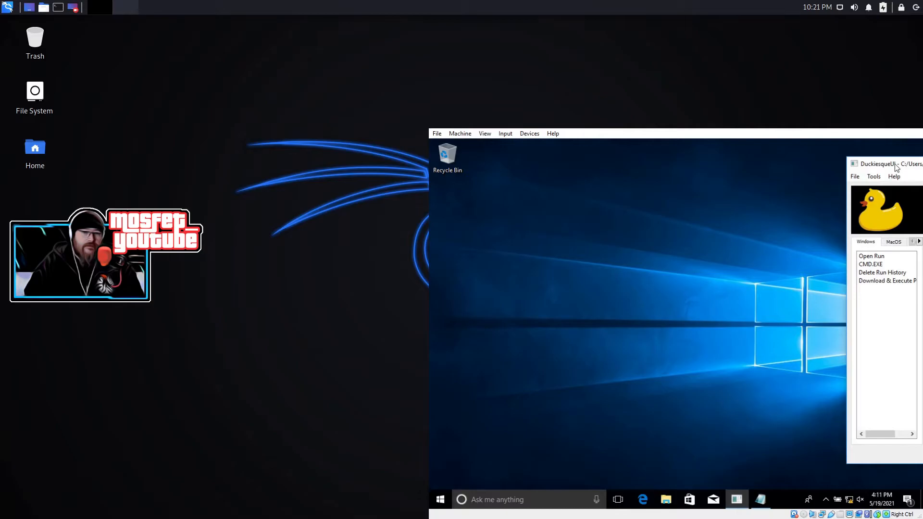
mouse_move(450, 505)
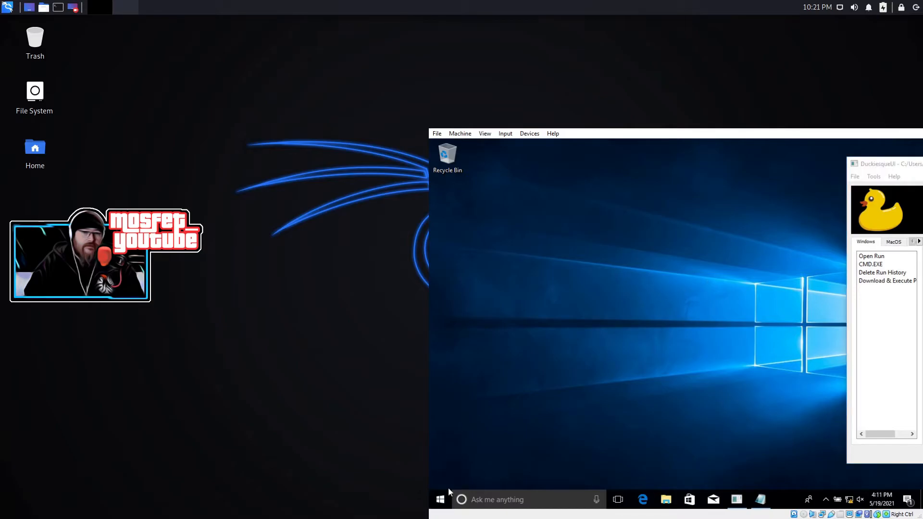
Search Start for 'defender settings' and open the Windows Defender settings result
type("defender settin")
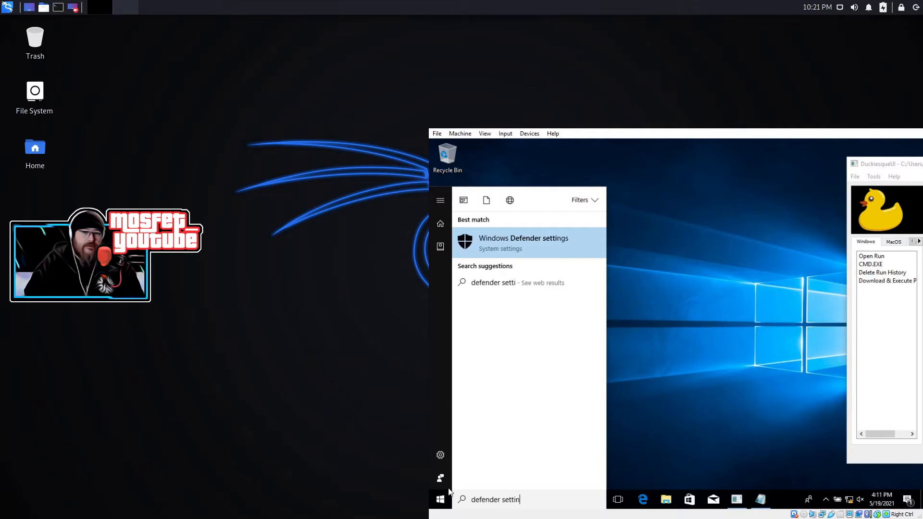
left_click(523, 243)
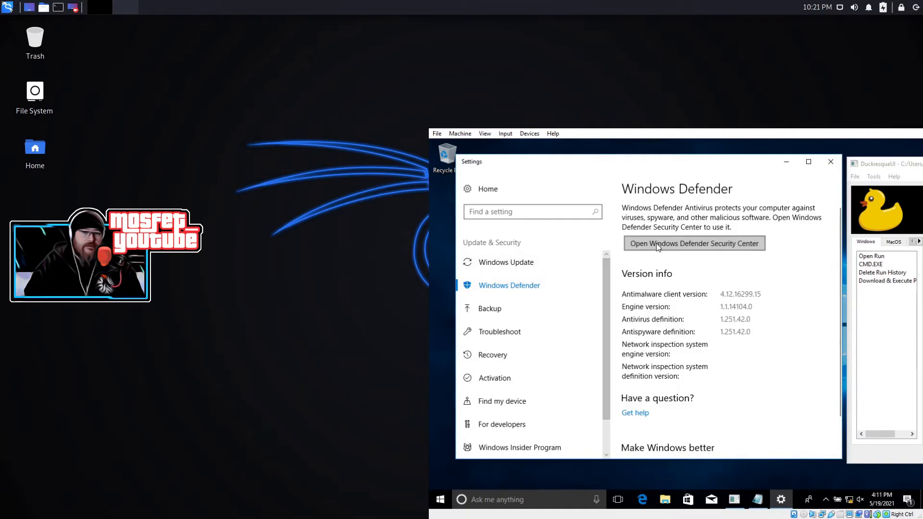
Confirm in Virus & threat protection settings that Real-time protection is Off, then close Security Center
left_click(694, 243)
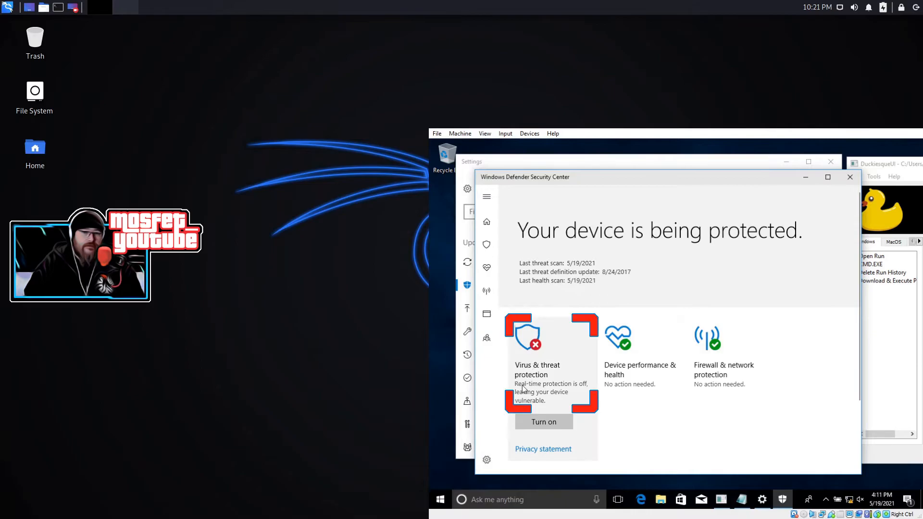
mouse_move(486, 459)
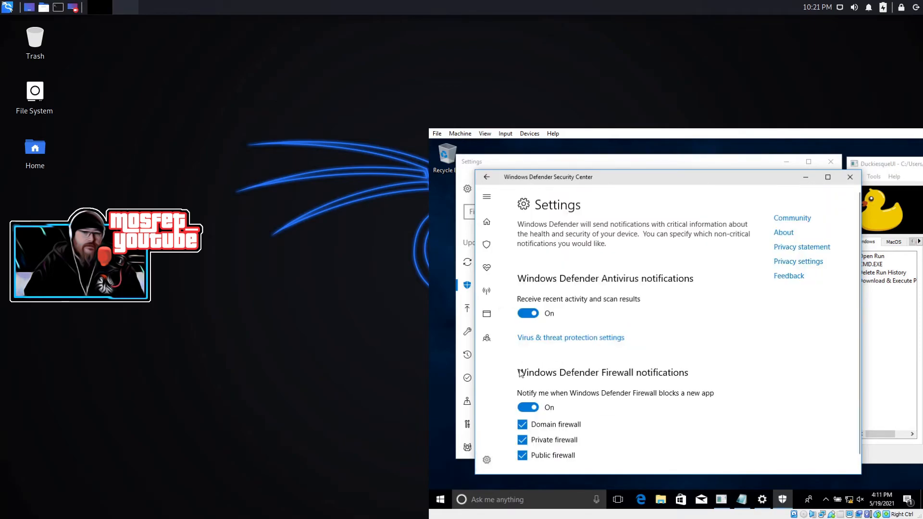
left_click(571, 337)
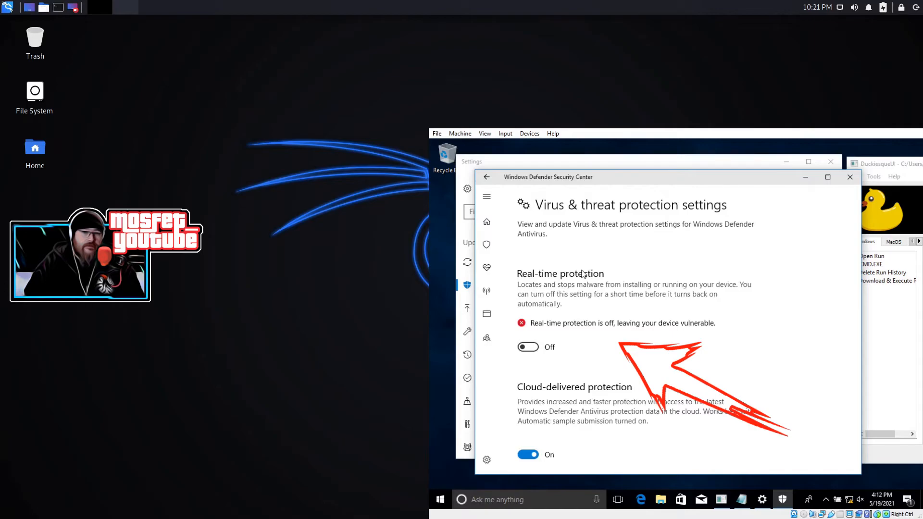
mouse_move(671, 211)
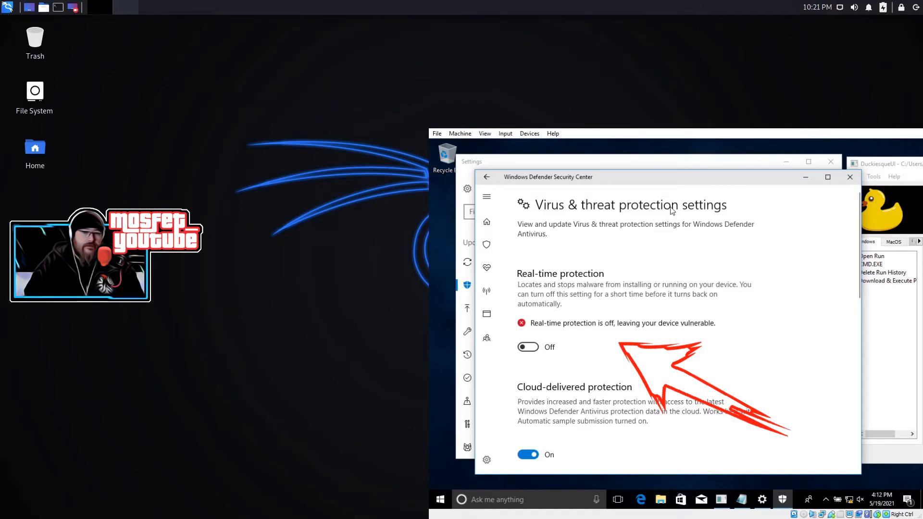
left_click(850, 177)
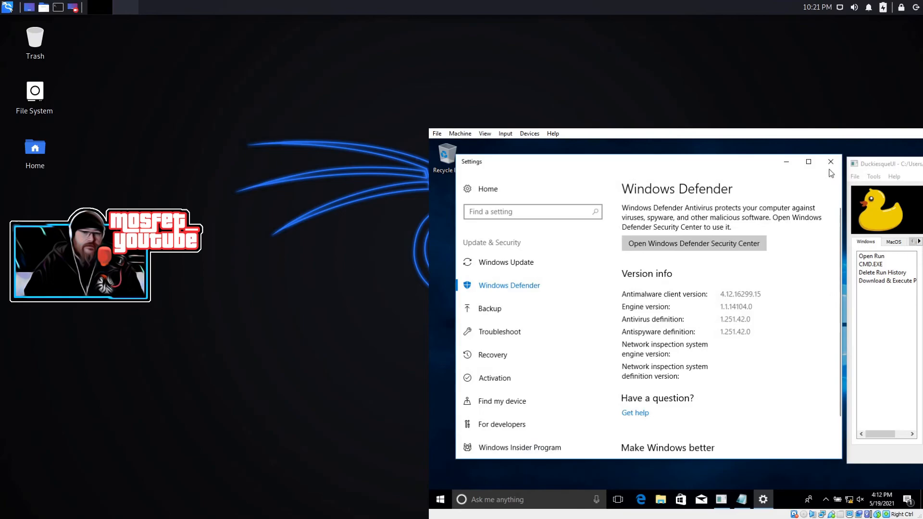
mouse_move(831, 161)
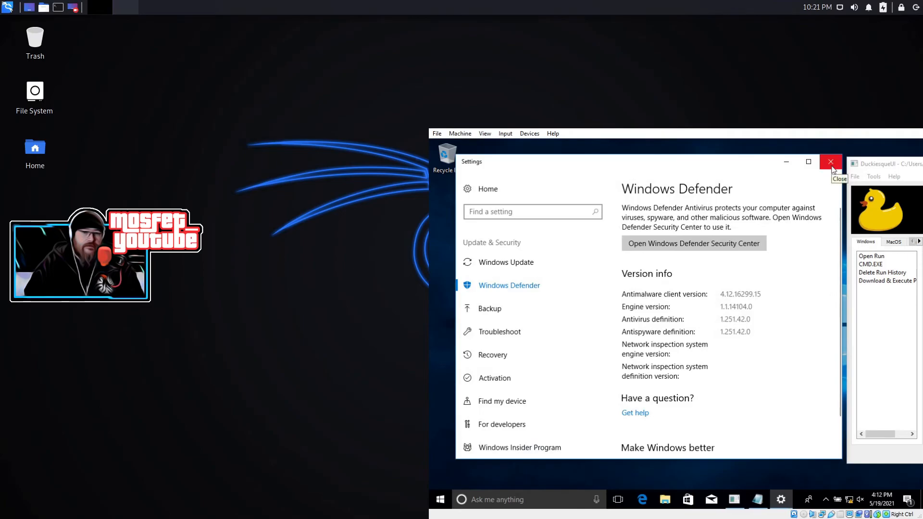
mouse_move(670, 249)
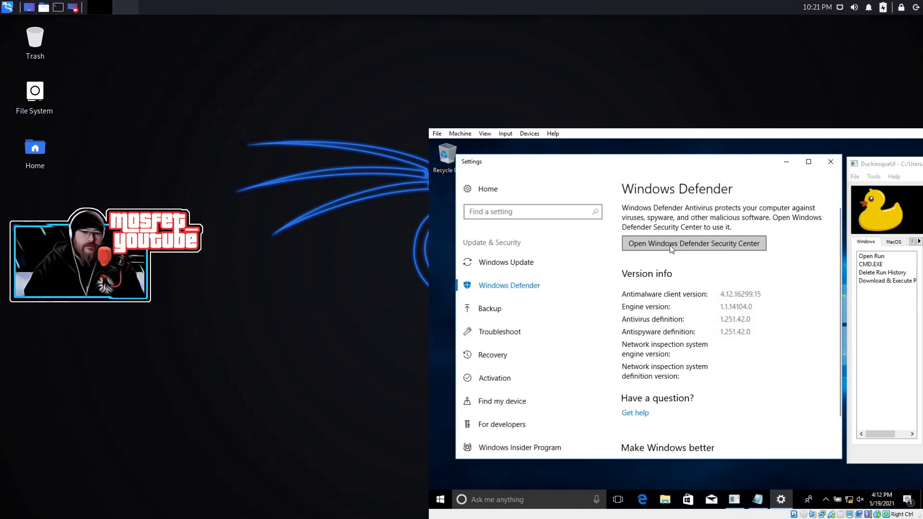
mouse_move(509, 193)
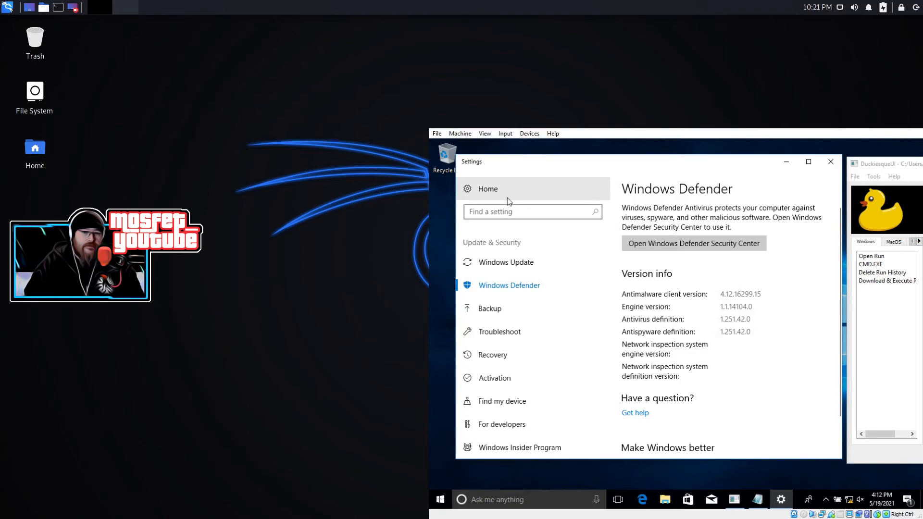
Close the Windows Defender settings window, leaving the desktop and DuckiesqueUI tool
left_click(831, 161)
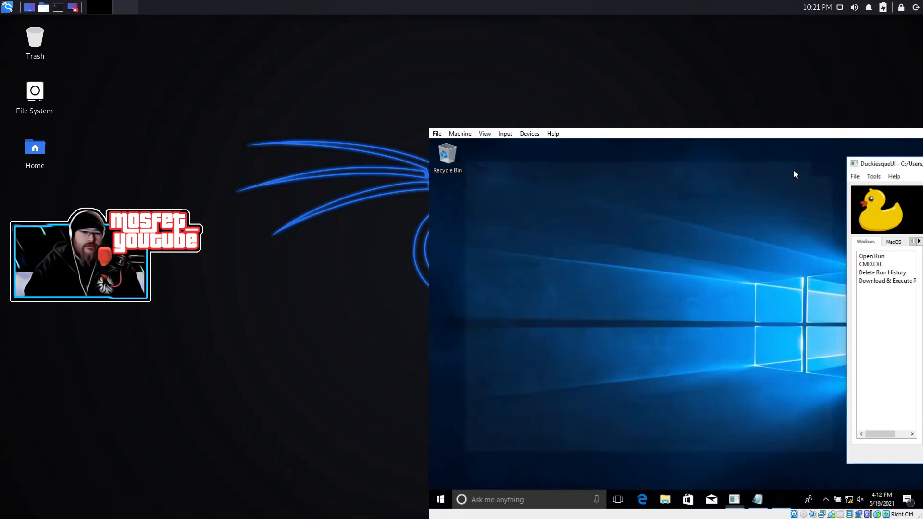